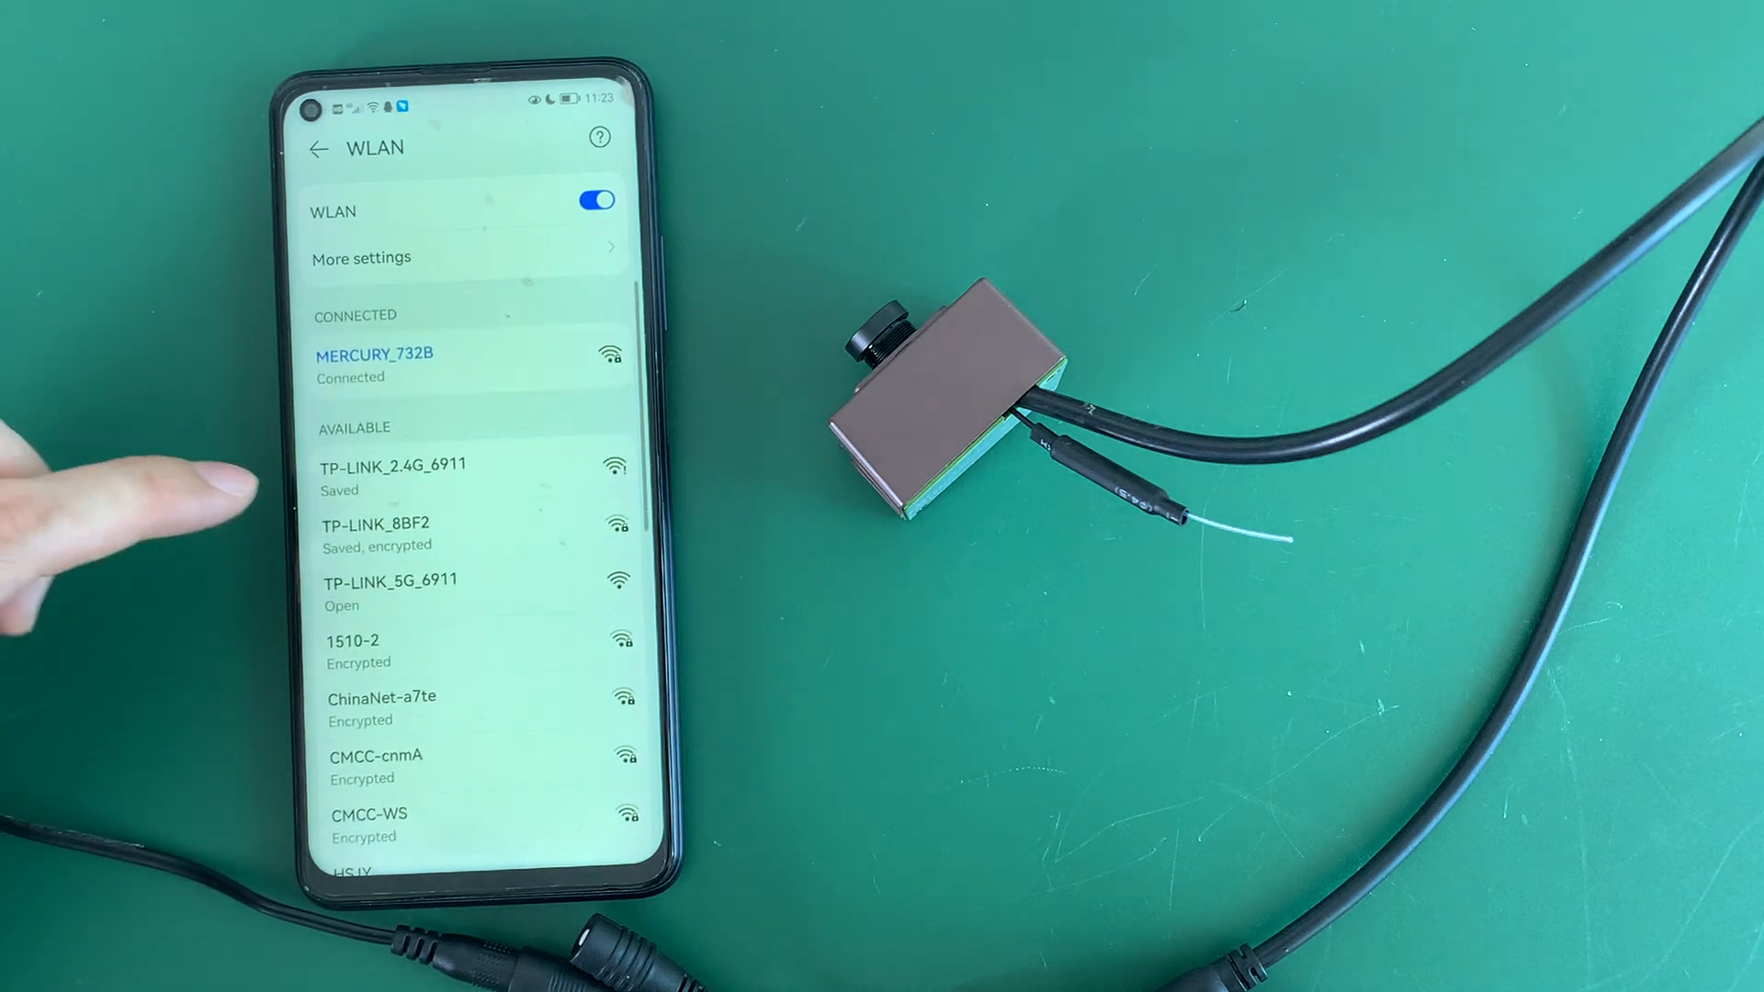
- Toggle the WLAN switch to clear the MERCURY_732B connection and rescan for networks
left_click(596, 199)
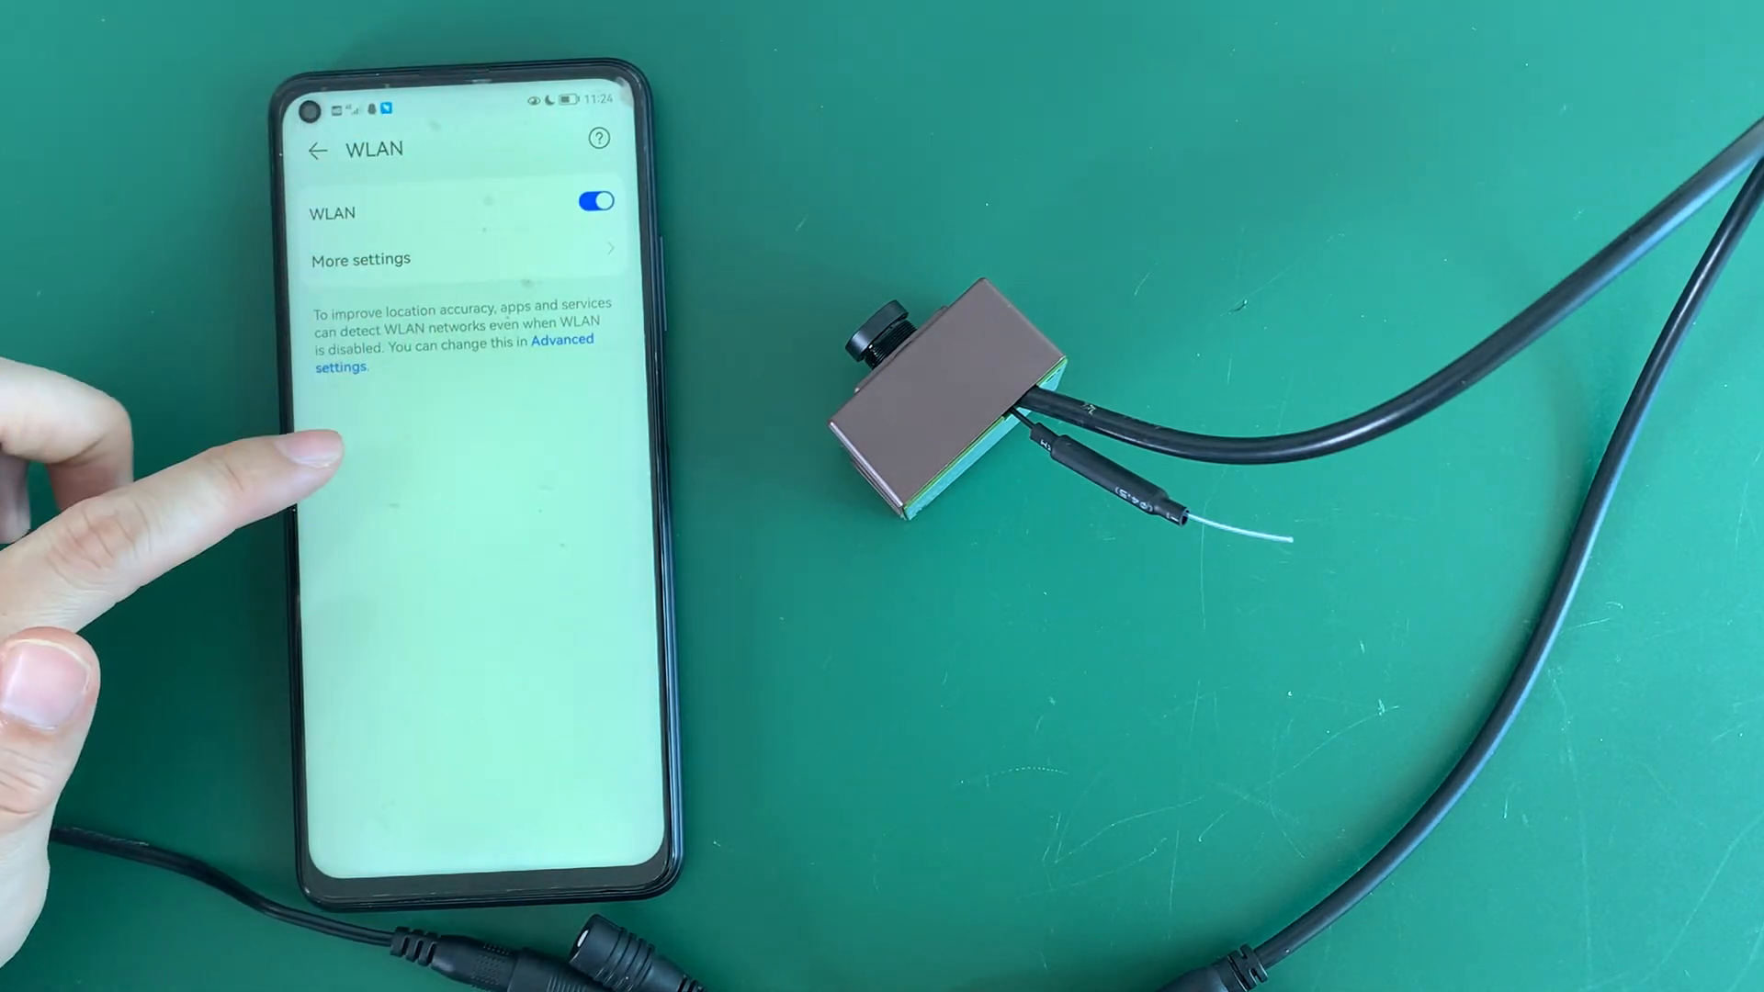